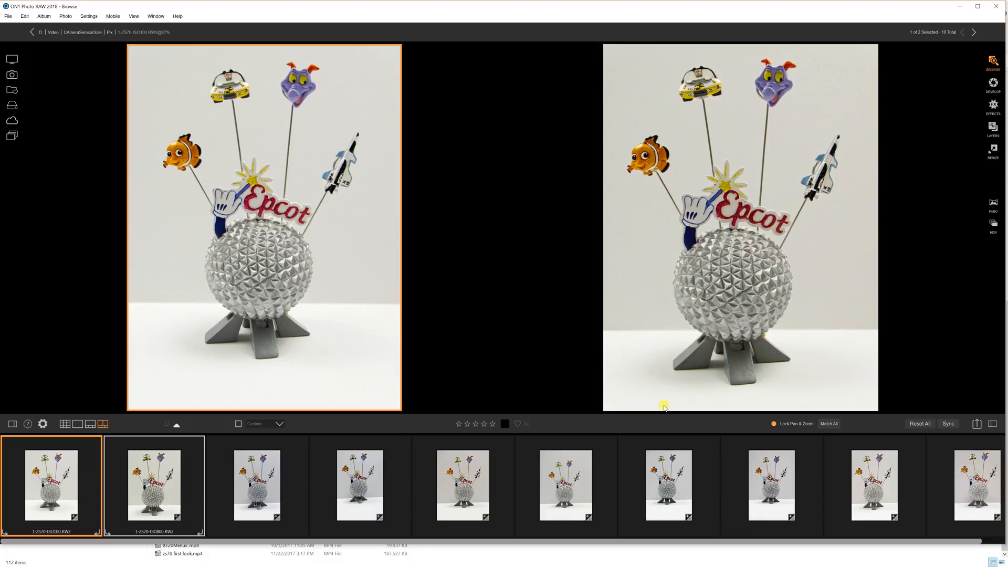
mouse_move(628, 365)
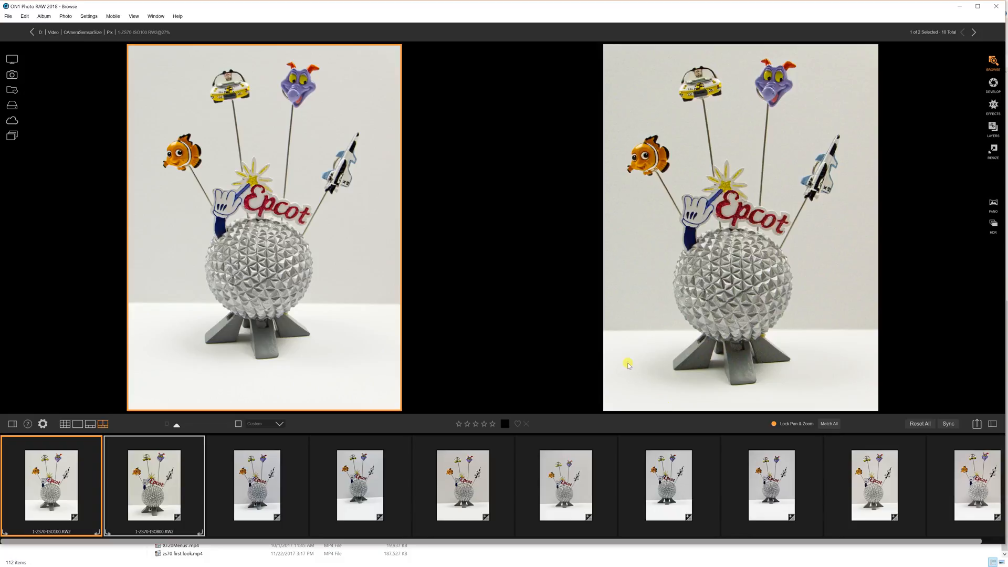
mouse_move(744, 211)
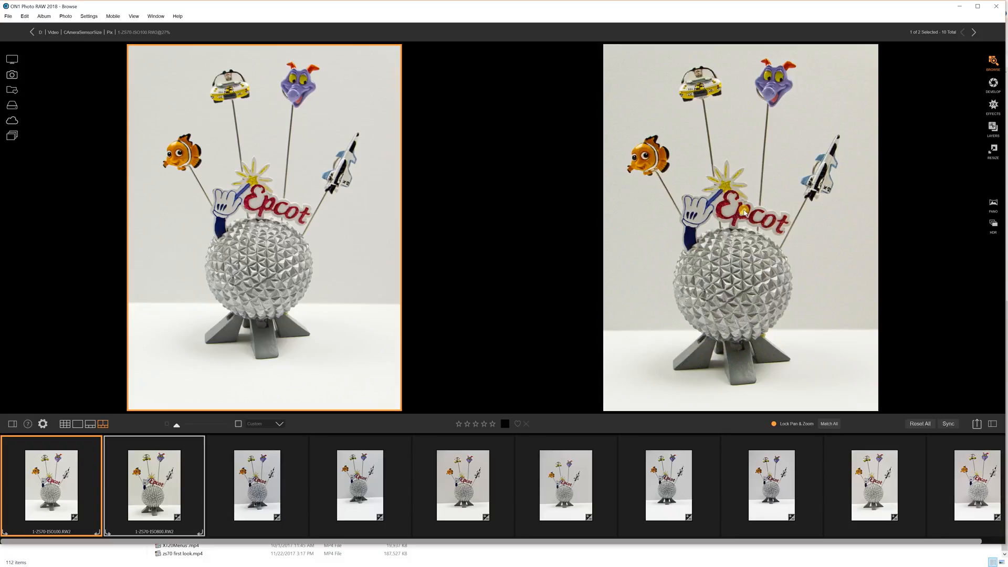
mouse_move(373, 221)
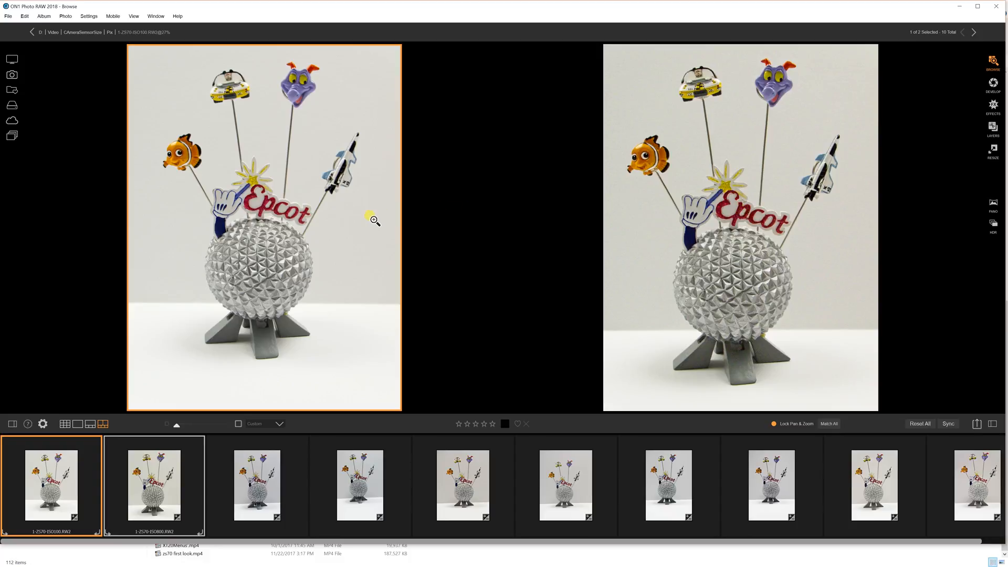
mouse_move(338, 223)
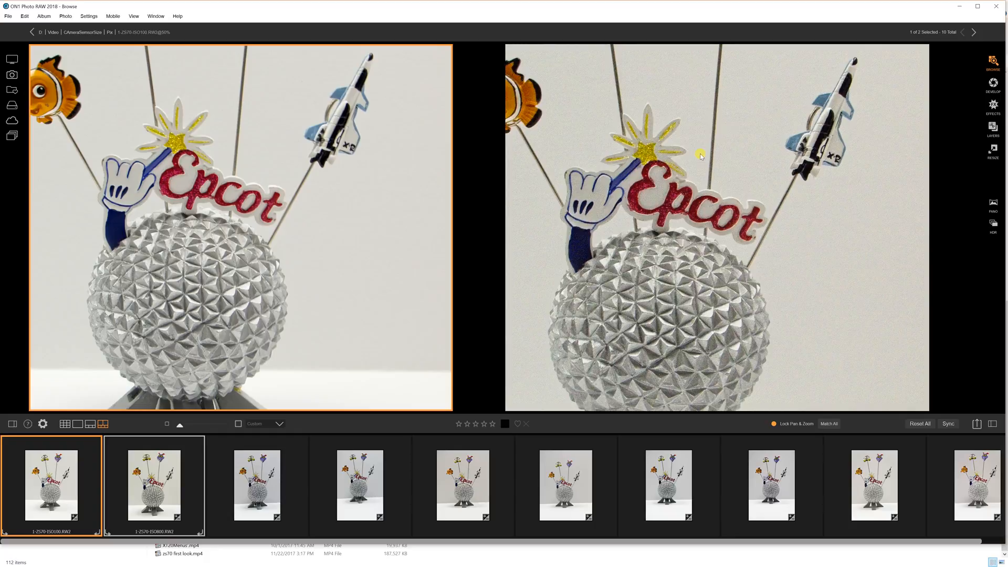
mouse_move(751, 106)
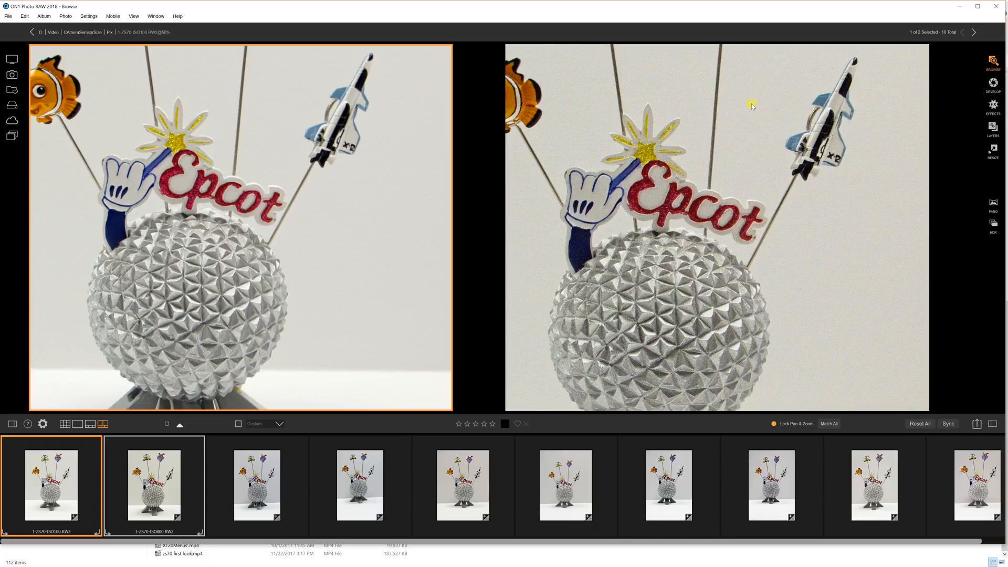
mouse_move(753, 103)
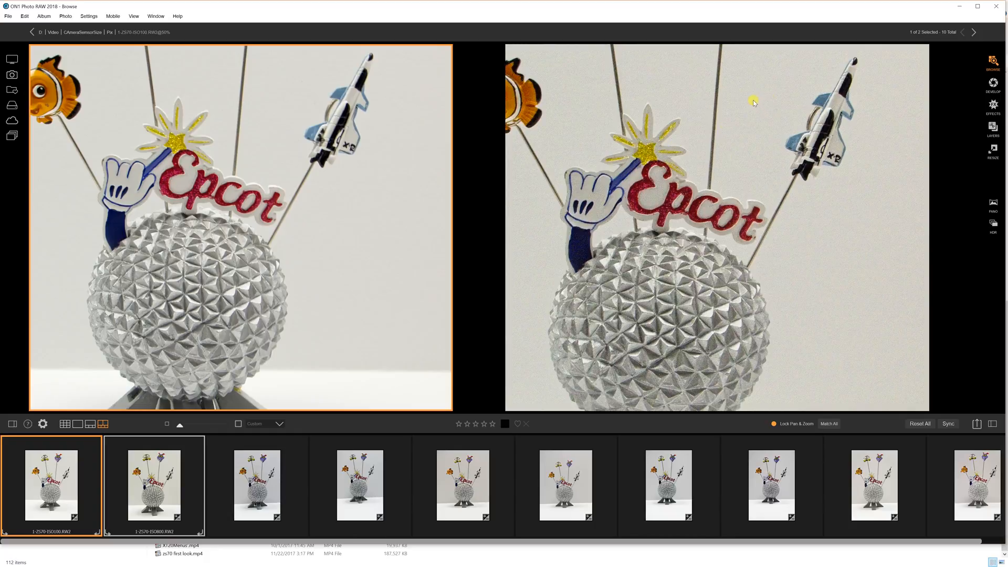
mouse_move(544, 137)
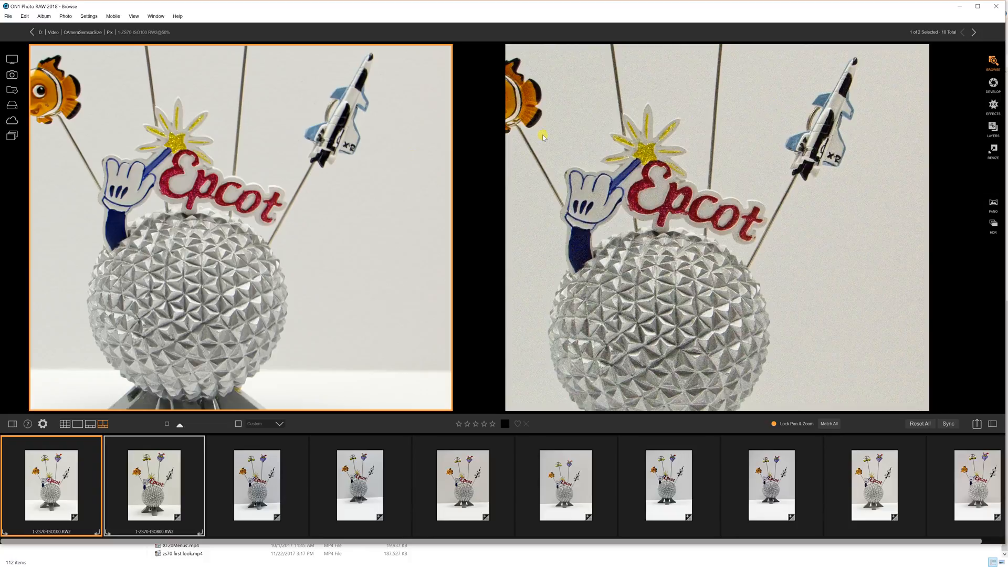
mouse_move(640, 173)
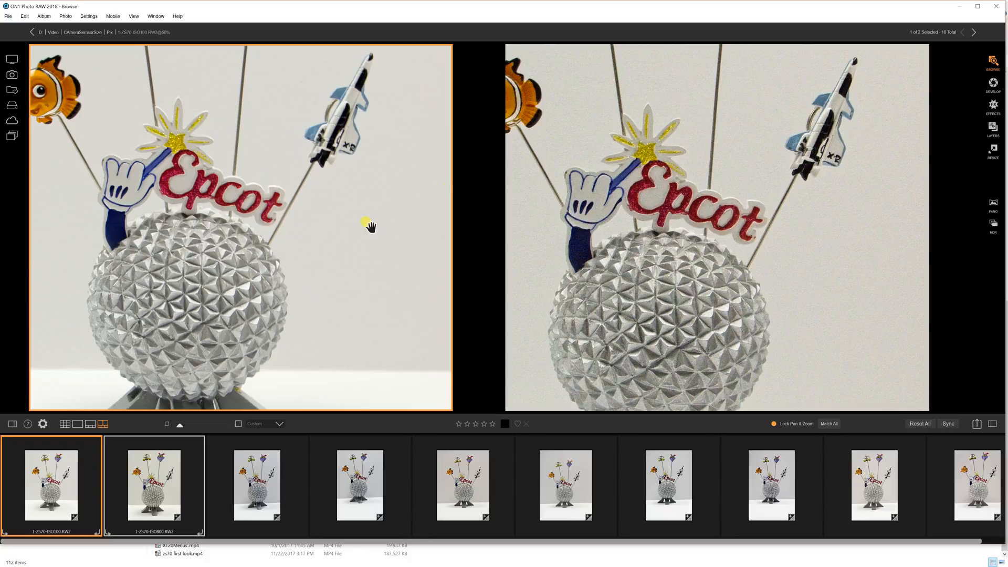
mouse_move(338, 212)
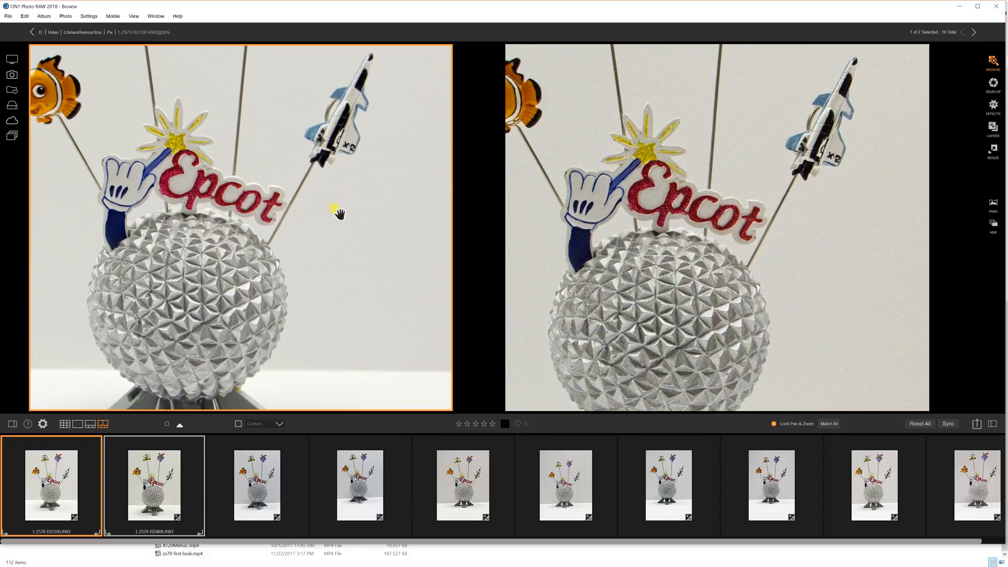
mouse_move(380, 178)
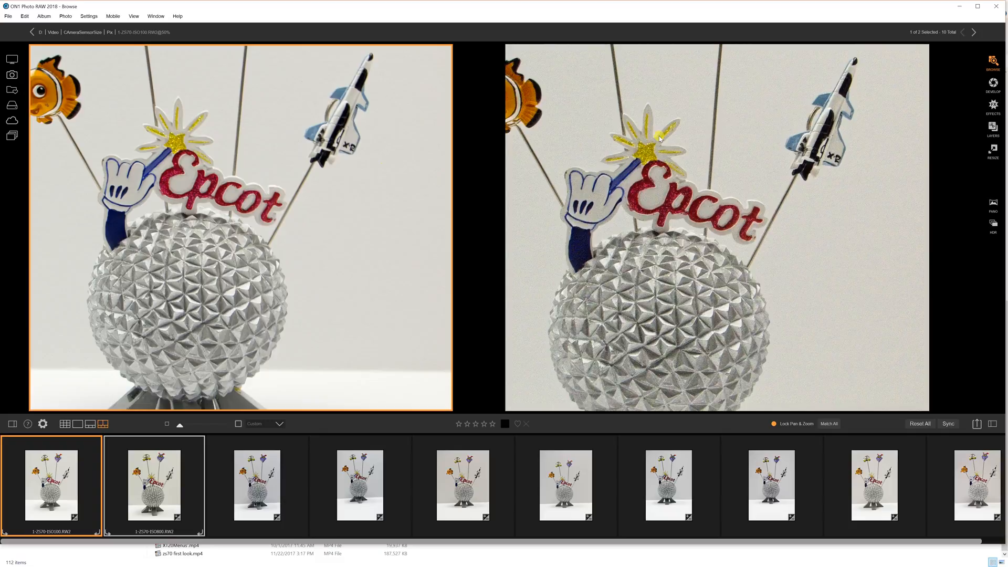
mouse_move(759, 115)
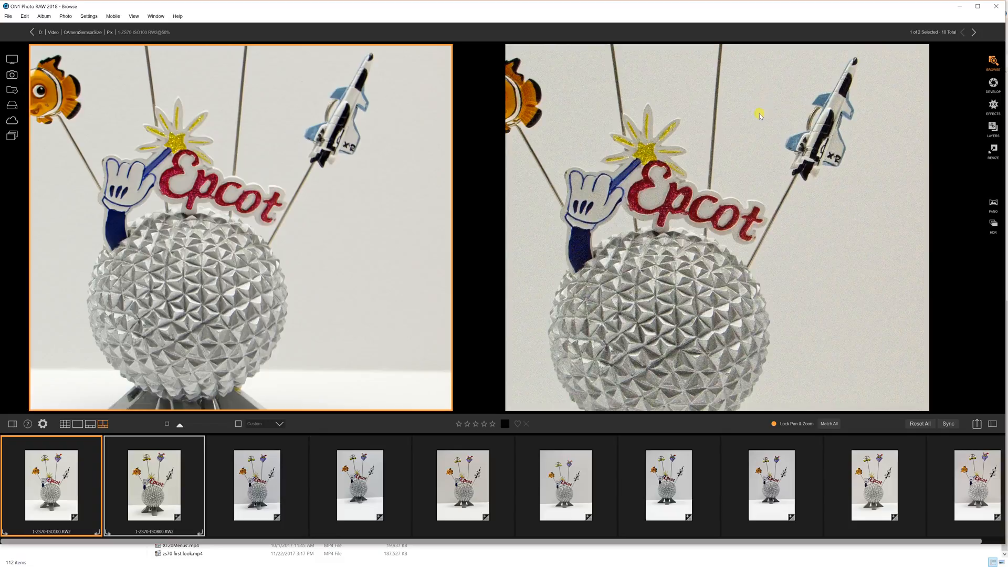
mouse_move(759, 114)
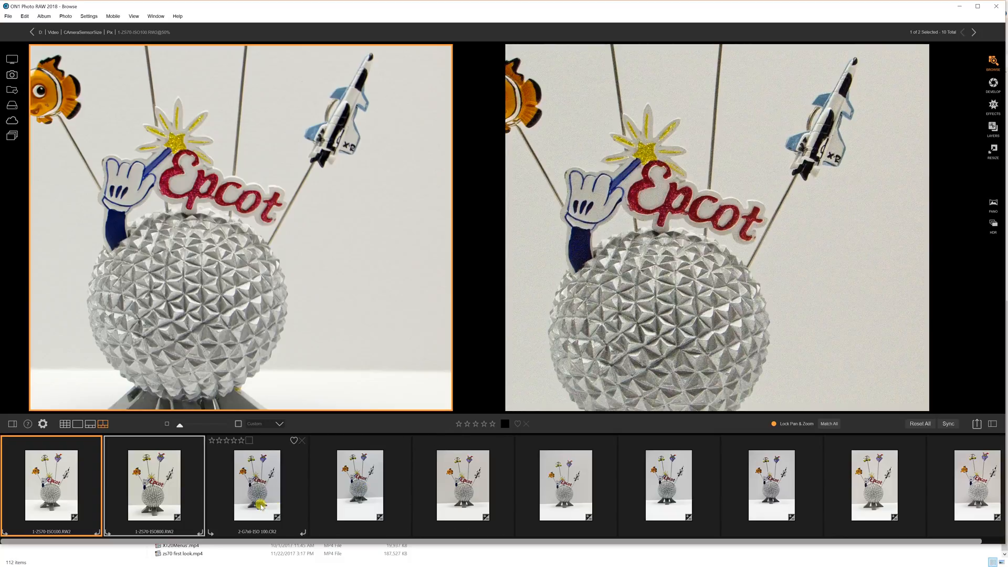
Pair the second camera's ISO 100 and ISO 800 Epcot shots side by side
left_click(257, 485)
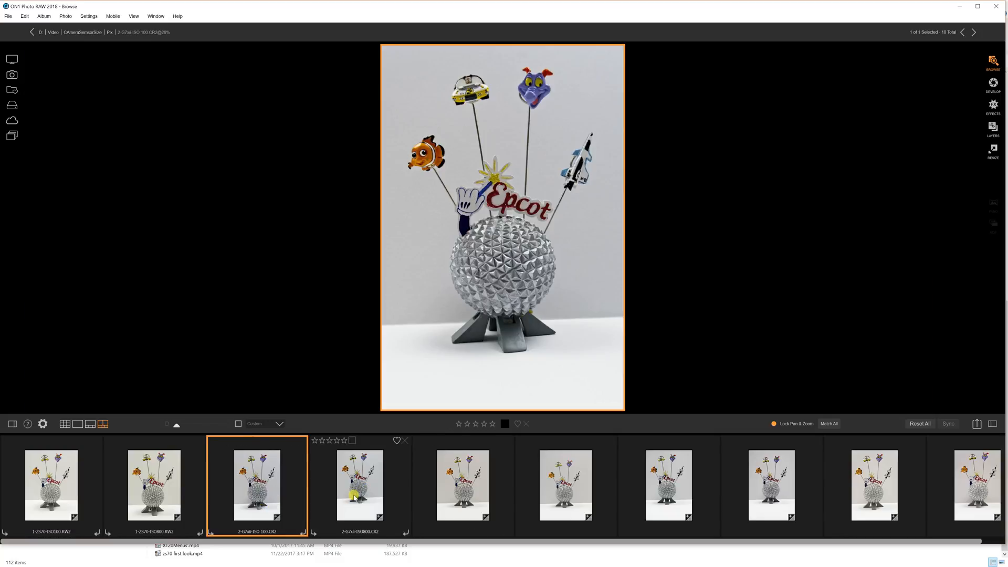
left_click(359, 485)
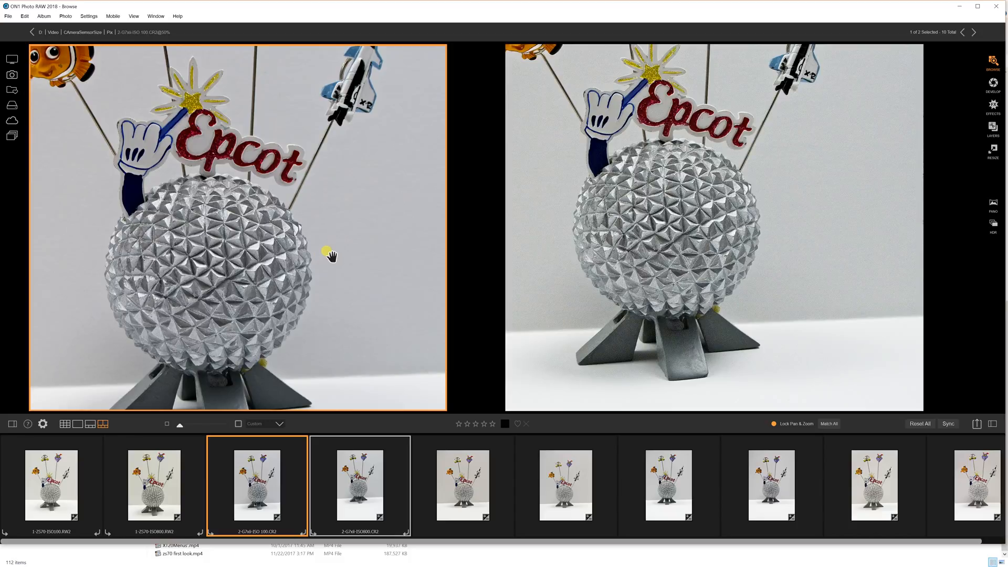
mouse_move(879, 223)
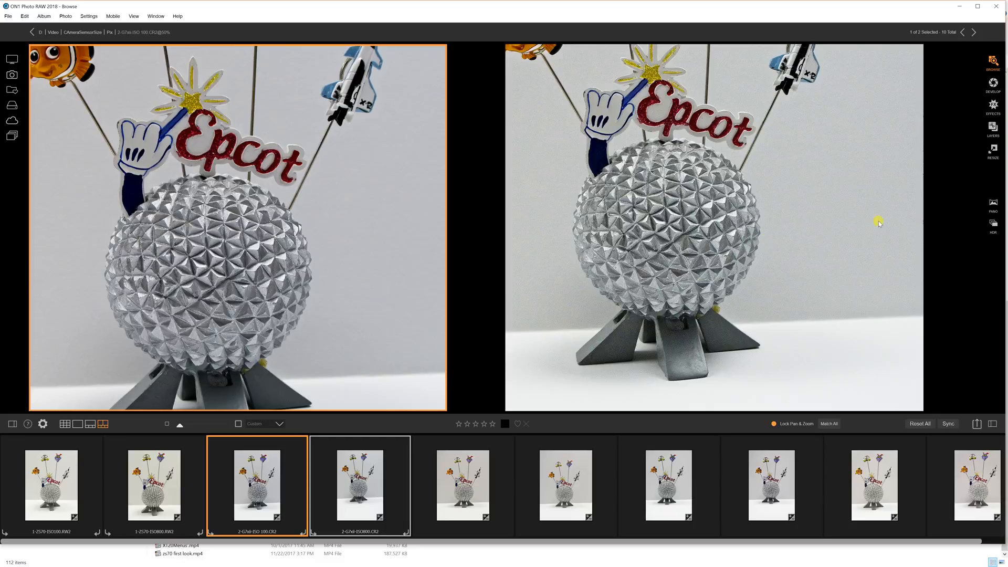
mouse_move(360, 249)
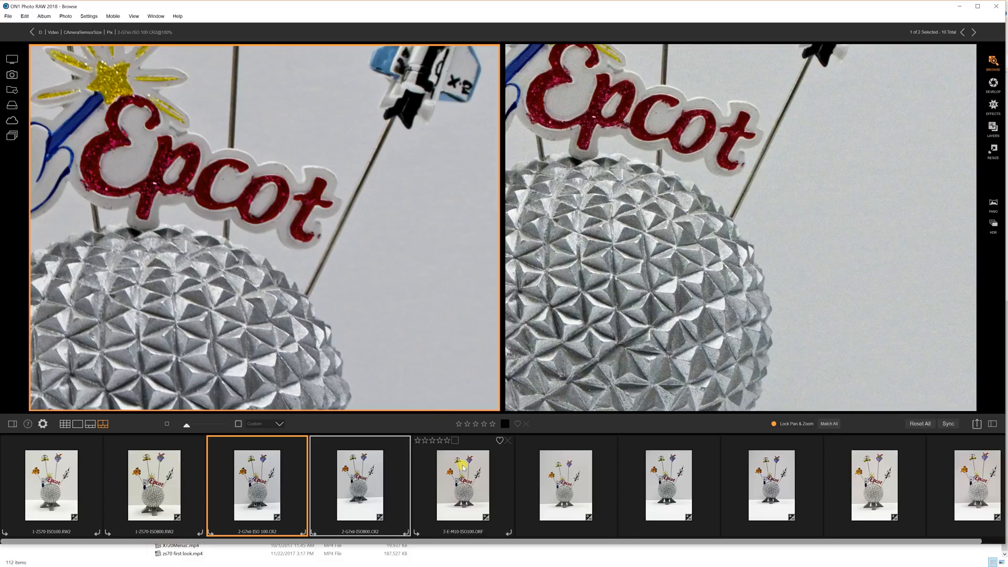
Pair the third camera's ISO 100 and ISO 800 Epcot shots side by side
left_click(462, 485)
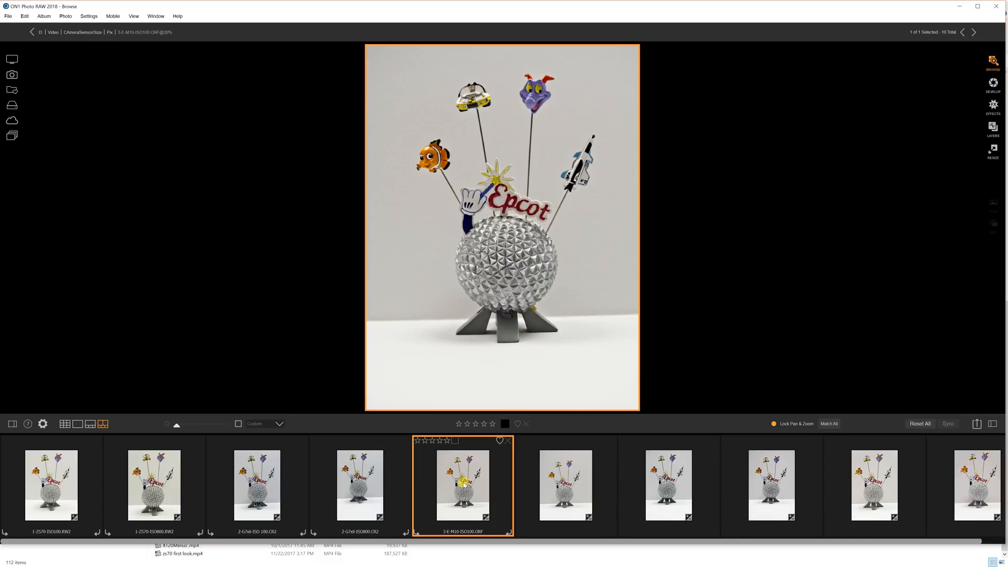
left_click(564, 485)
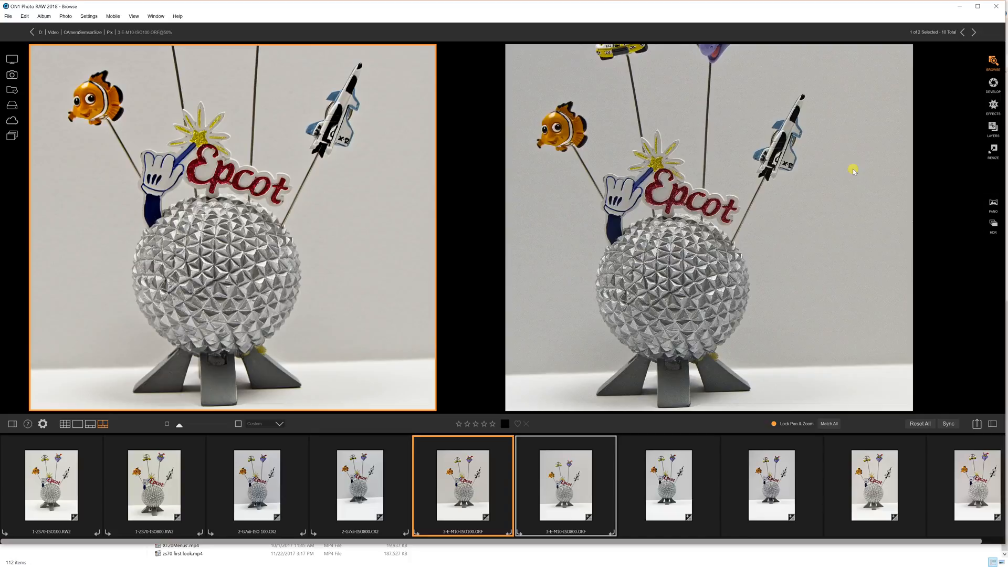
mouse_move(835, 187)
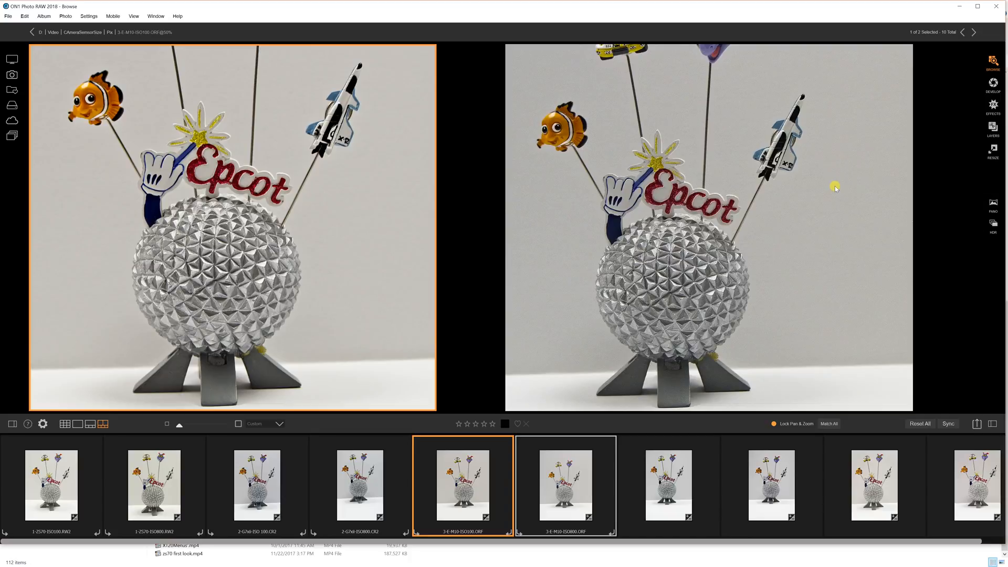
mouse_move(832, 196)
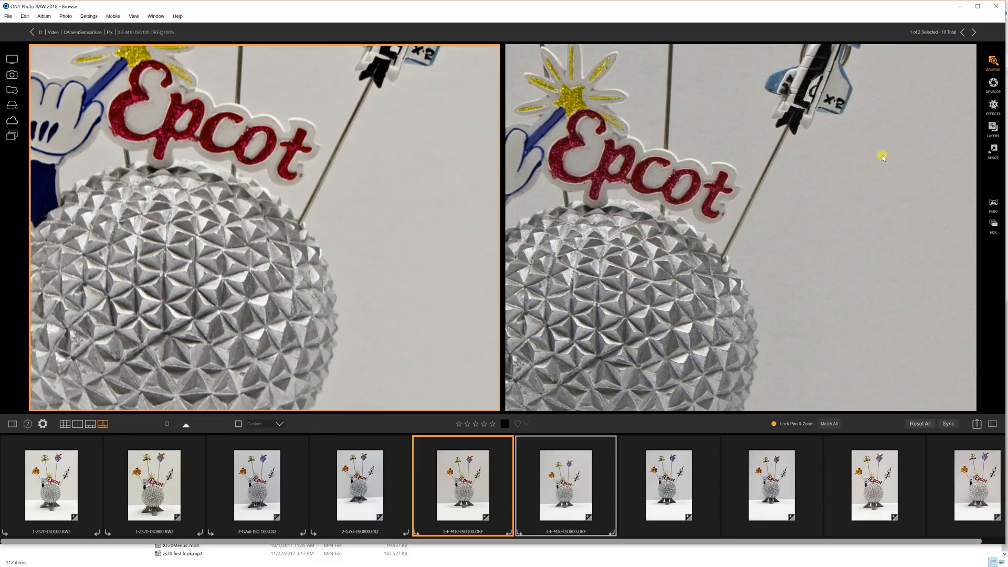
mouse_move(898, 146)
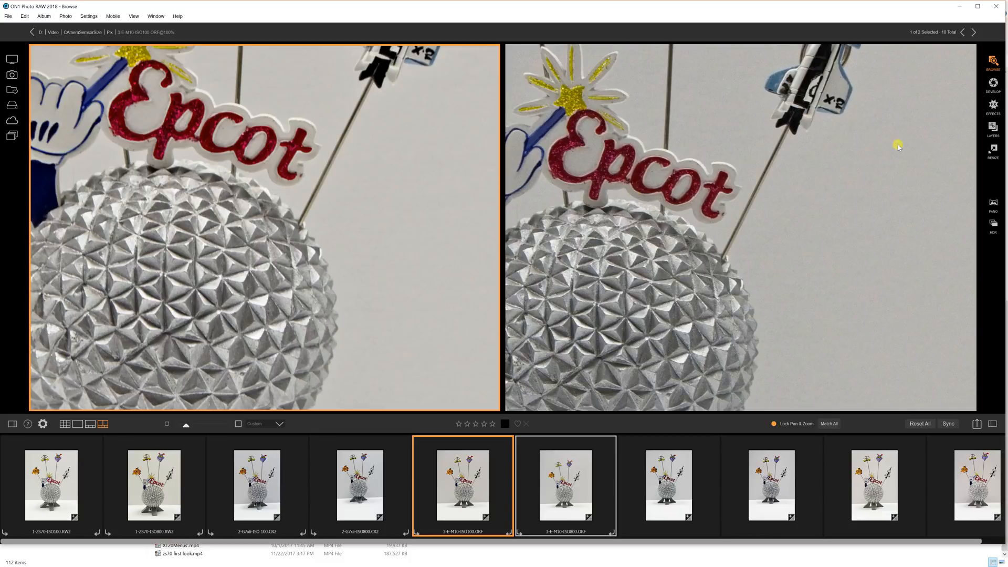
mouse_move(882, 186)
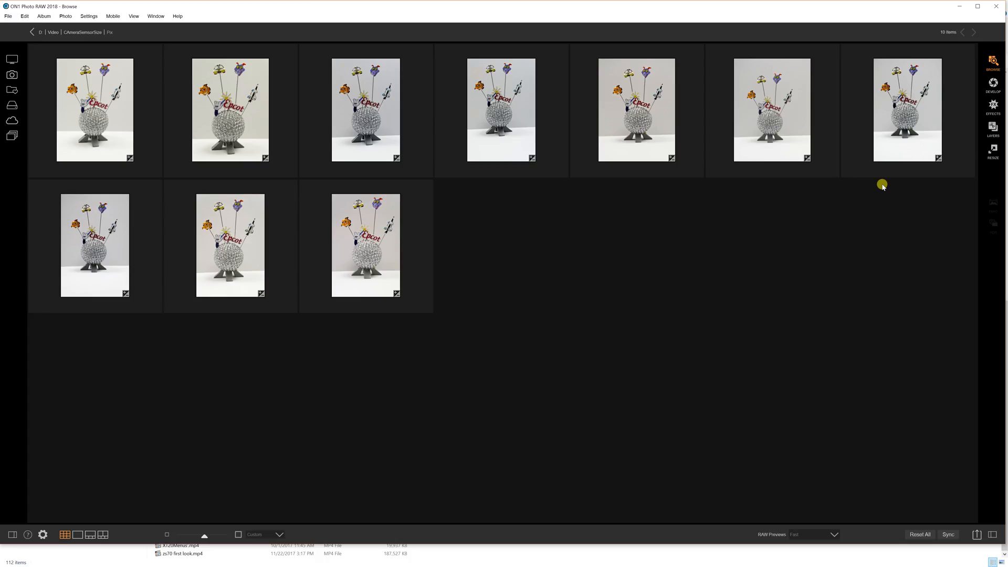
mouse_move(158, 475)
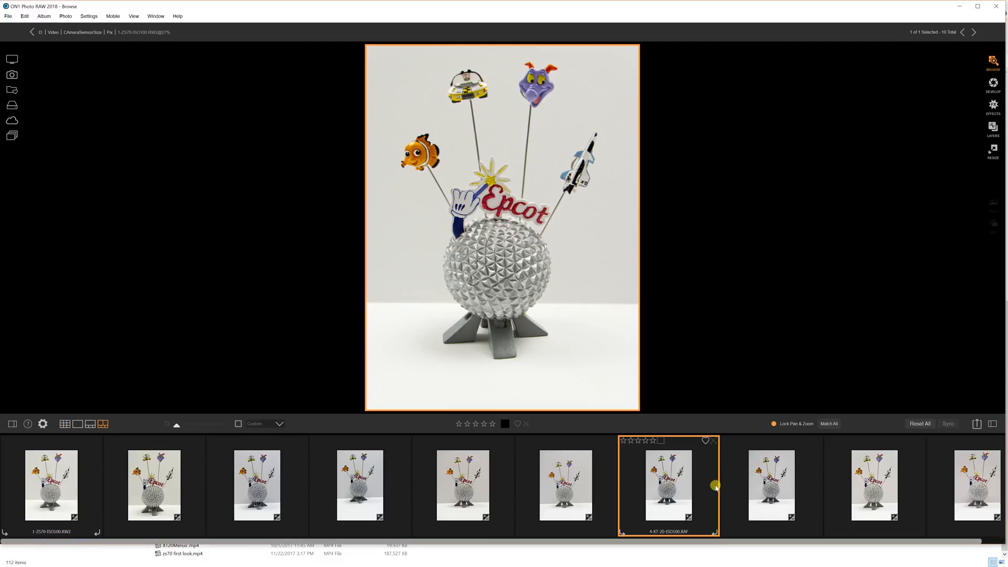
Add the X-T20 ISO 800 shot alongside and magnify both to 100%
left_click(770, 485)
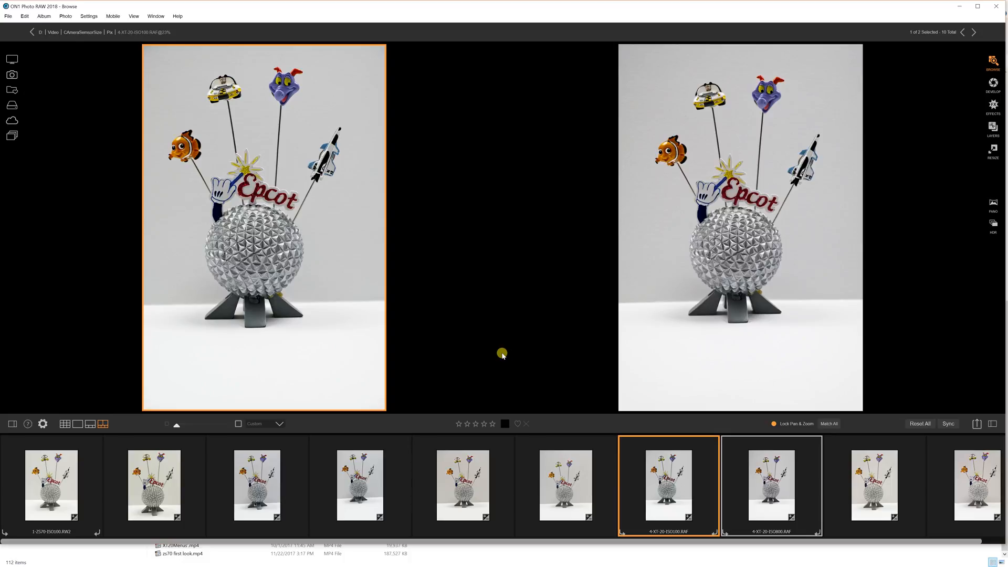
mouse_move(321, 241)
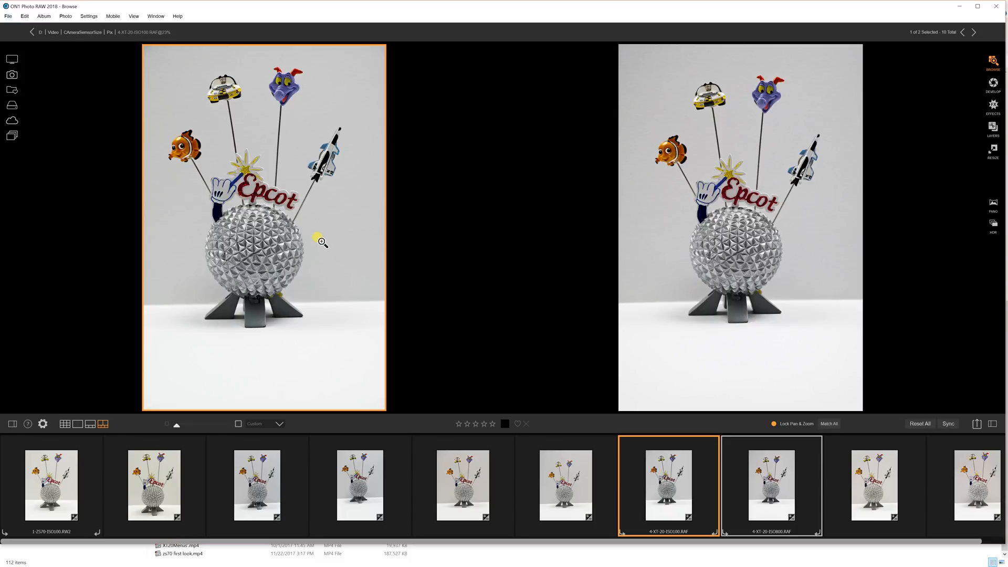
left_click(322, 241)
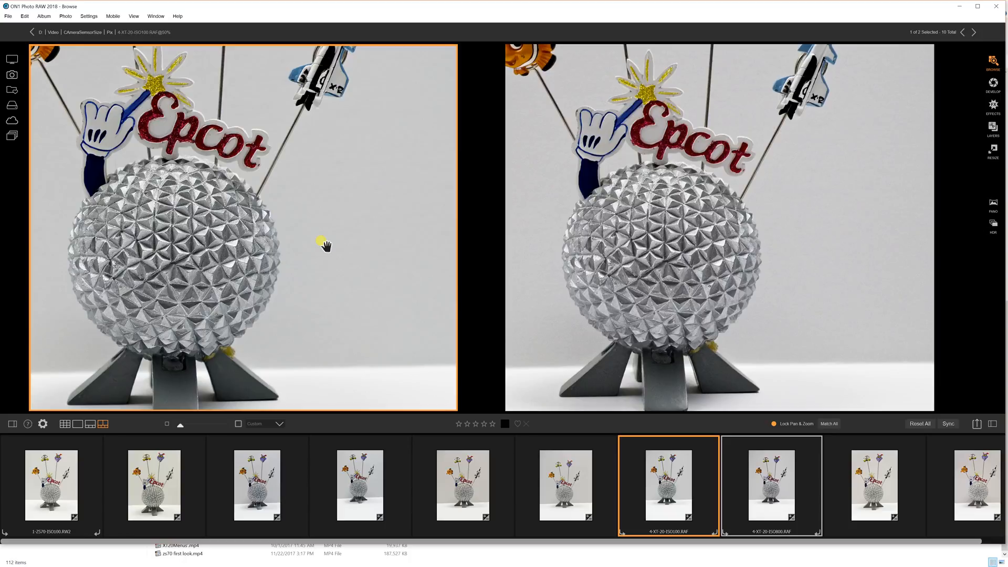
mouse_move(353, 228)
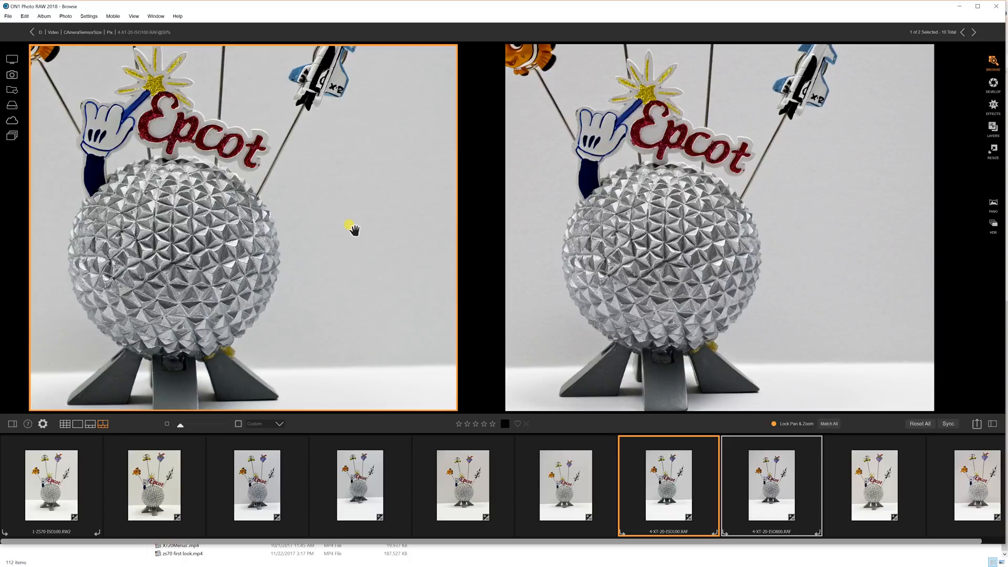
mouse_move(834, 213)
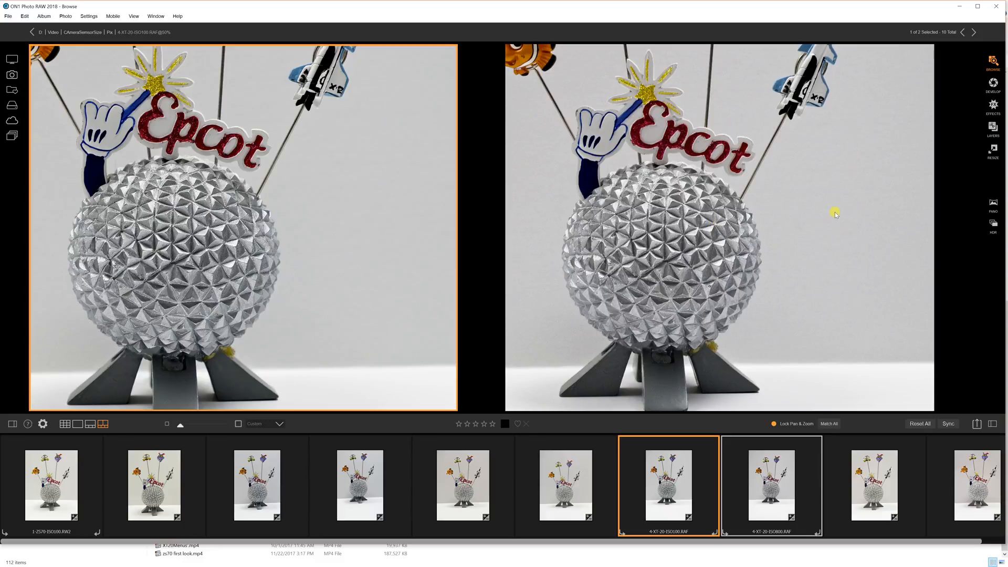
mouse_move(439, 221)
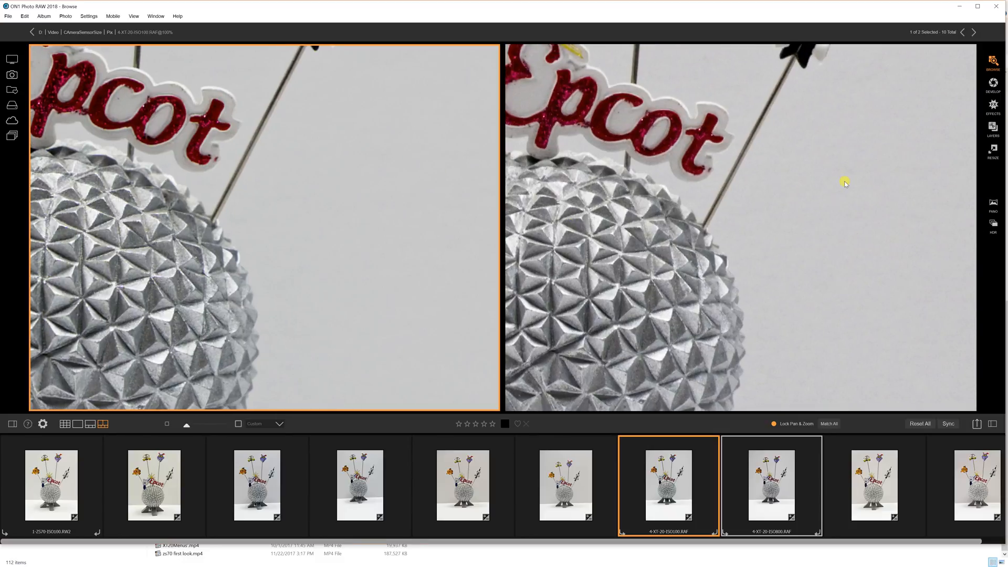
mouse_move(833, 190)
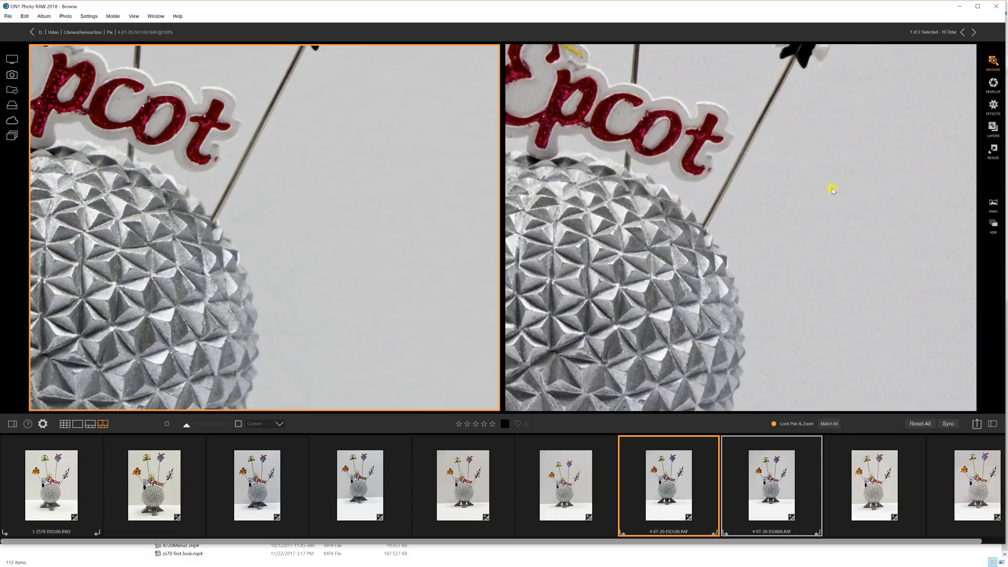
mouse_move(835, 196)
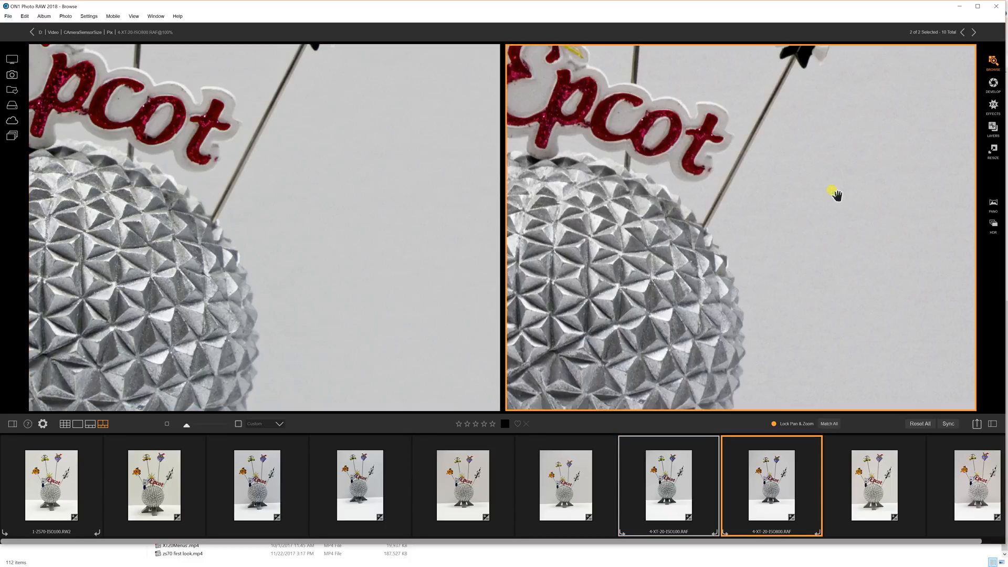
mouse_move(873, 486)
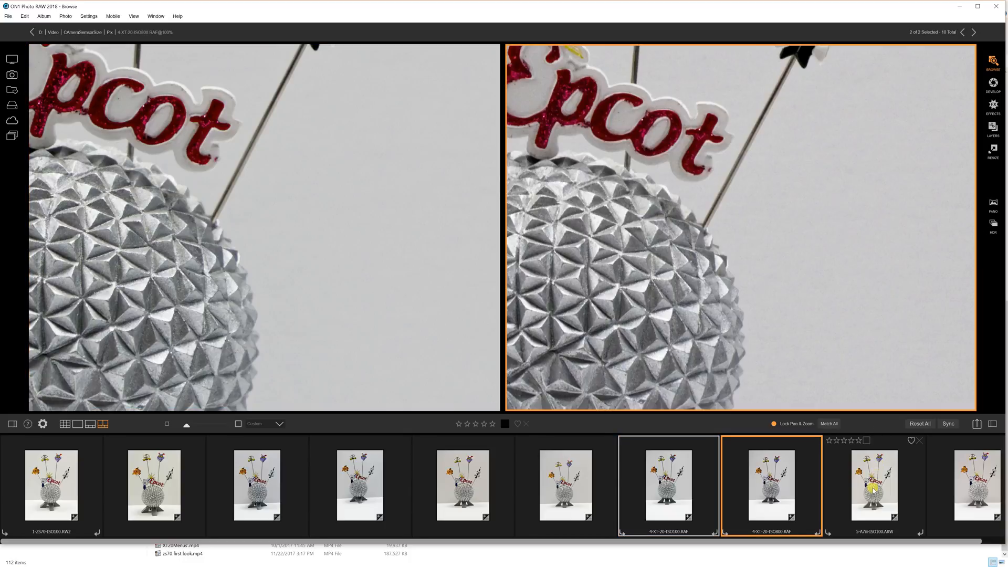
Select the 5-A7R ISO 100 thumbnail in the filmstrip
left_click(873, 485)
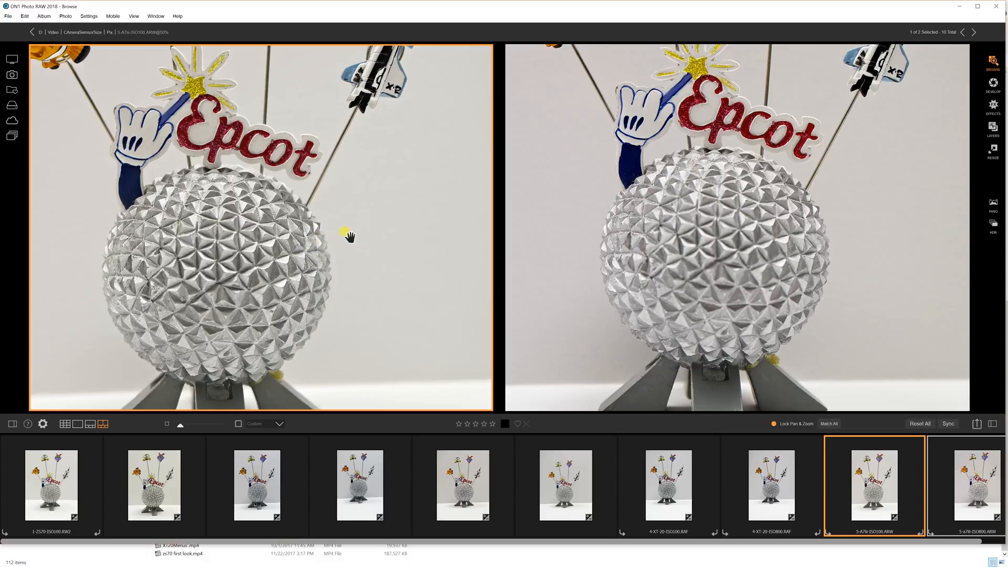
mouse_move(324, 216)
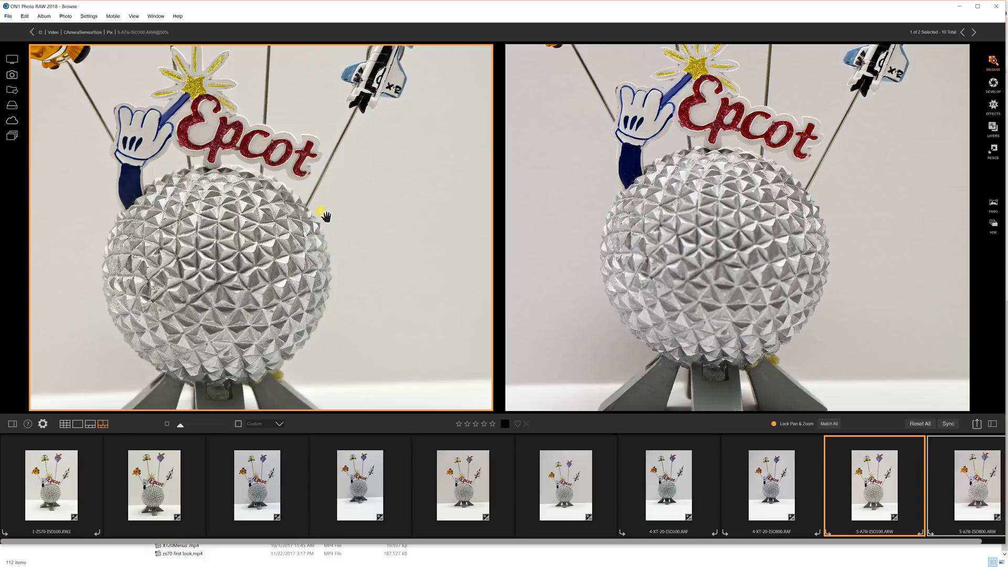
mouse_move(847, 204)
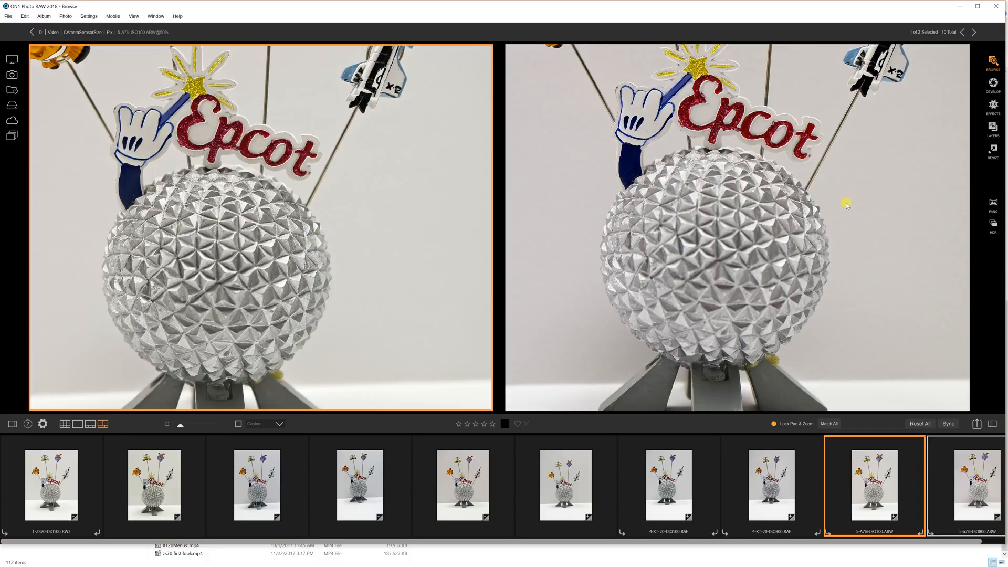
mouse_move(804, 214)
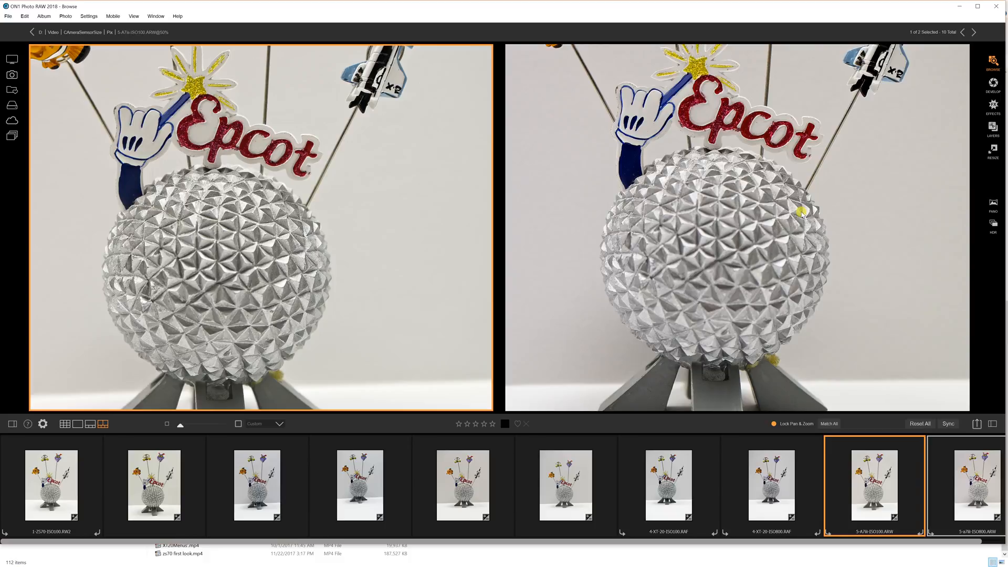
mouse_move(410, 203)
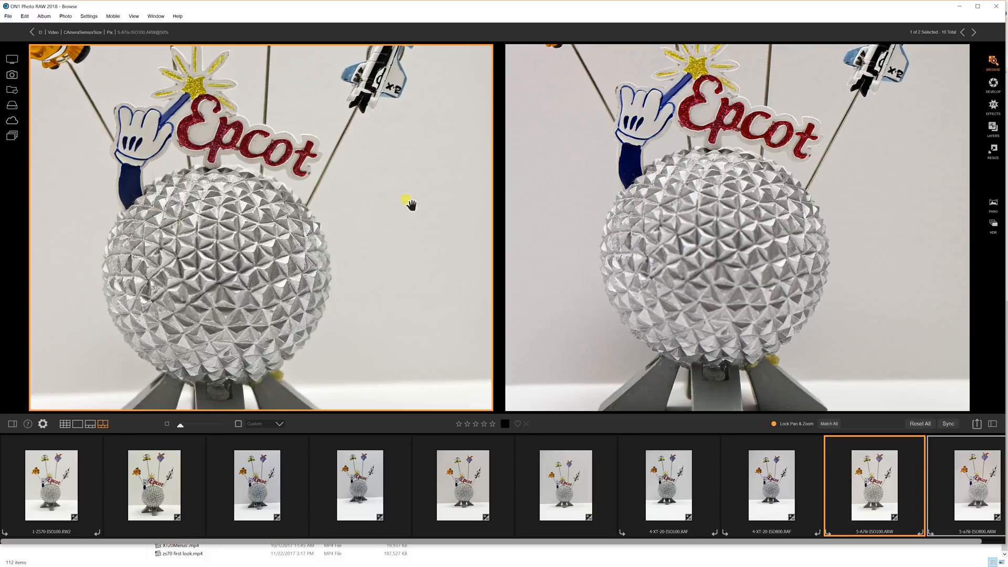
mouse_move(690, 238)
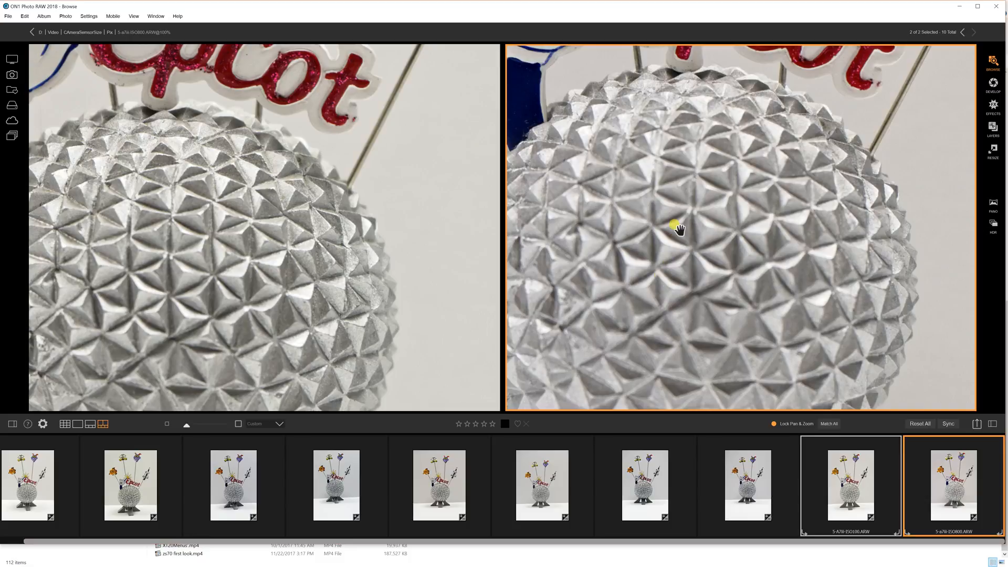
mouse_move(687, 119)
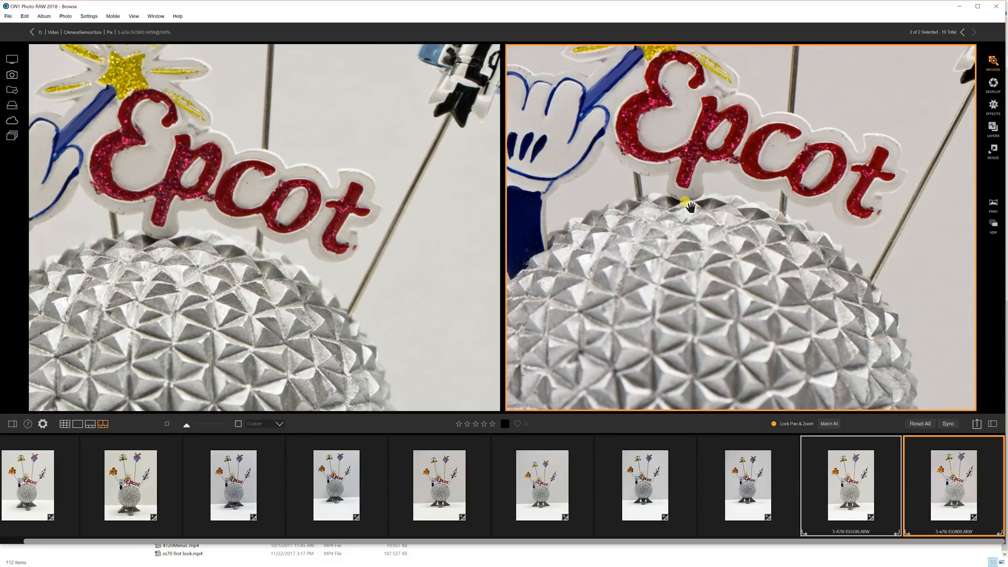
mouse_move(698, 217)
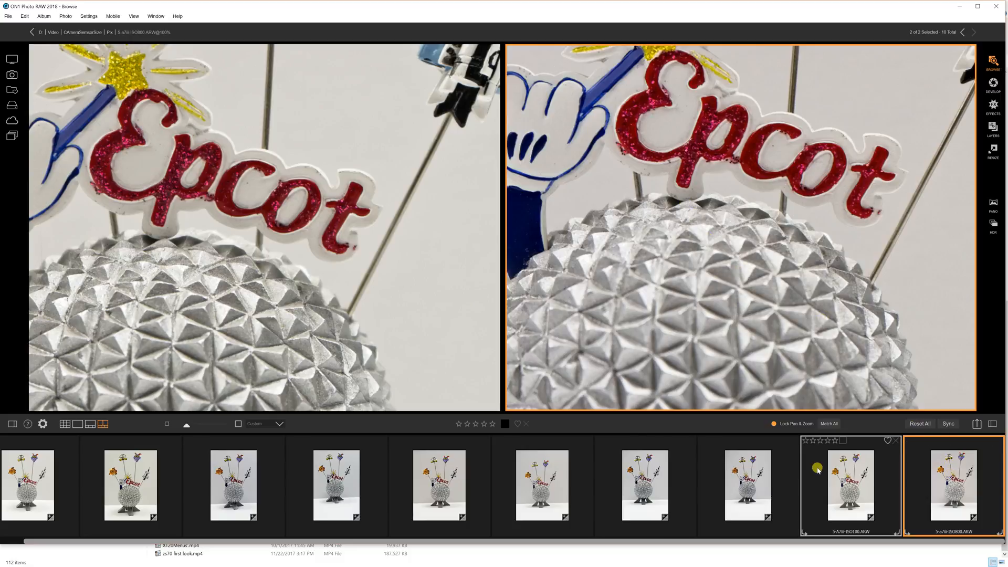
Pair the 1-ZS70 ISO 800 shot with the A7R ISO 800 shot
left_click(153, 485)
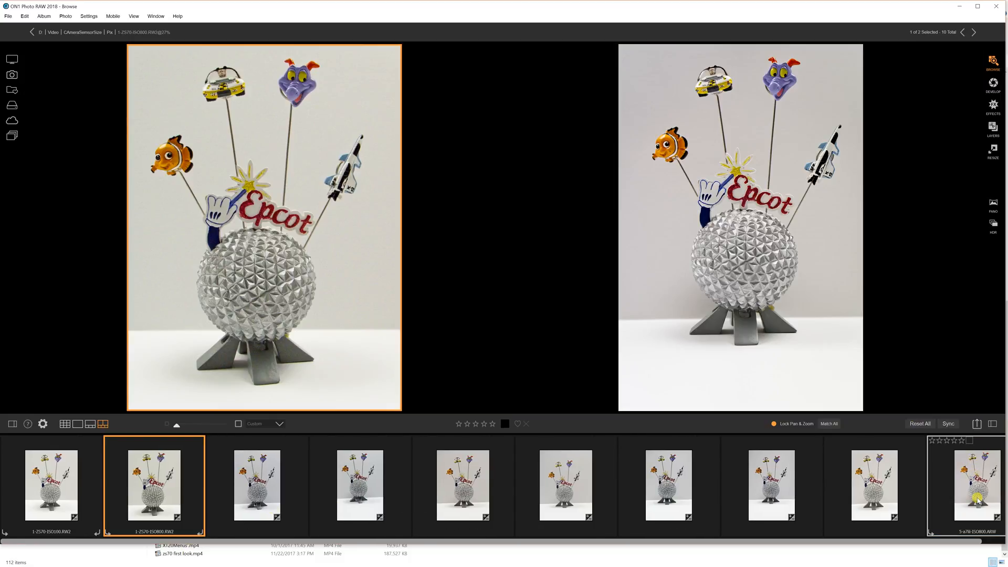
mouse_move(874, 349)
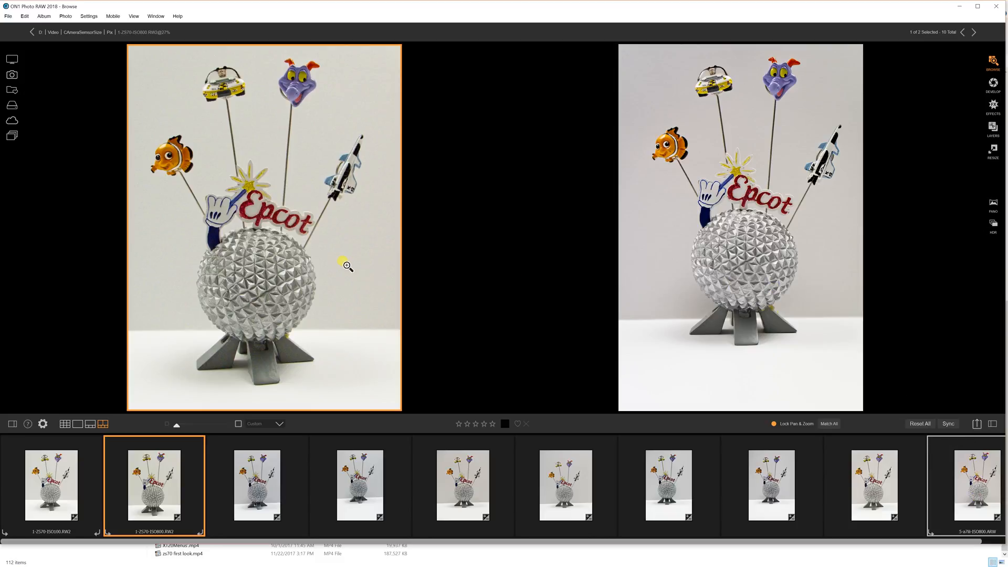
mouse_move(353, 135)
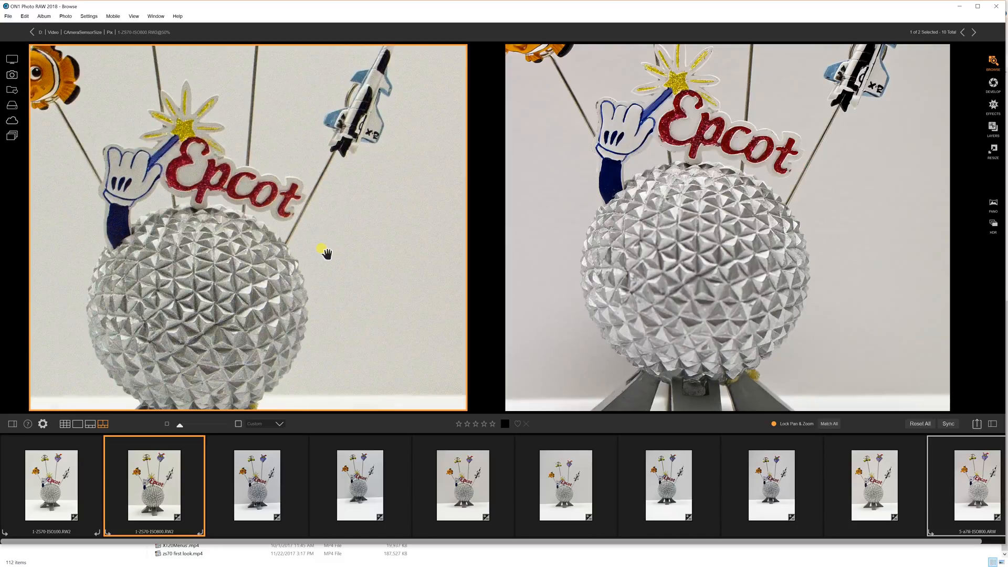
mouse_move(391, 212)
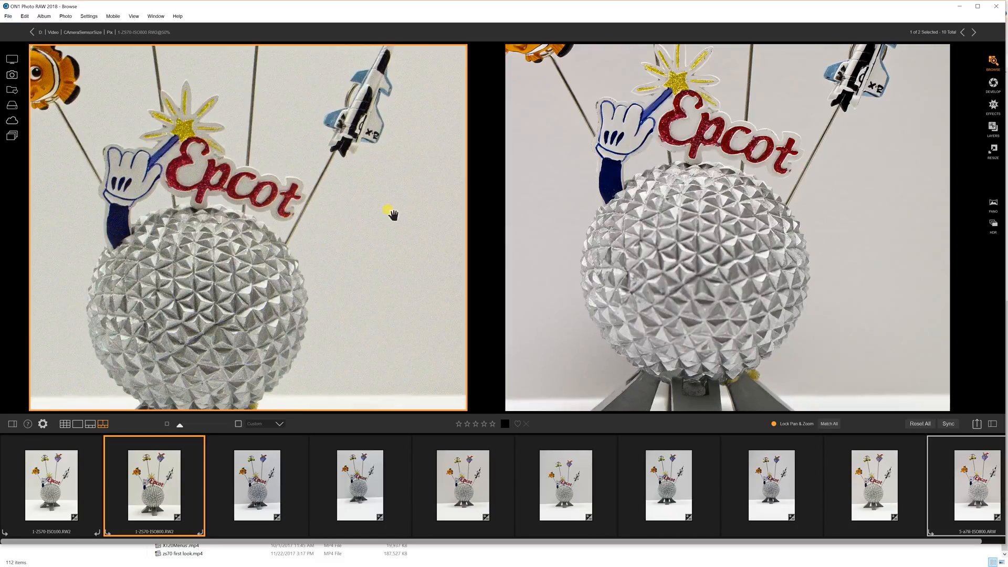
mouse_move(349, 249)
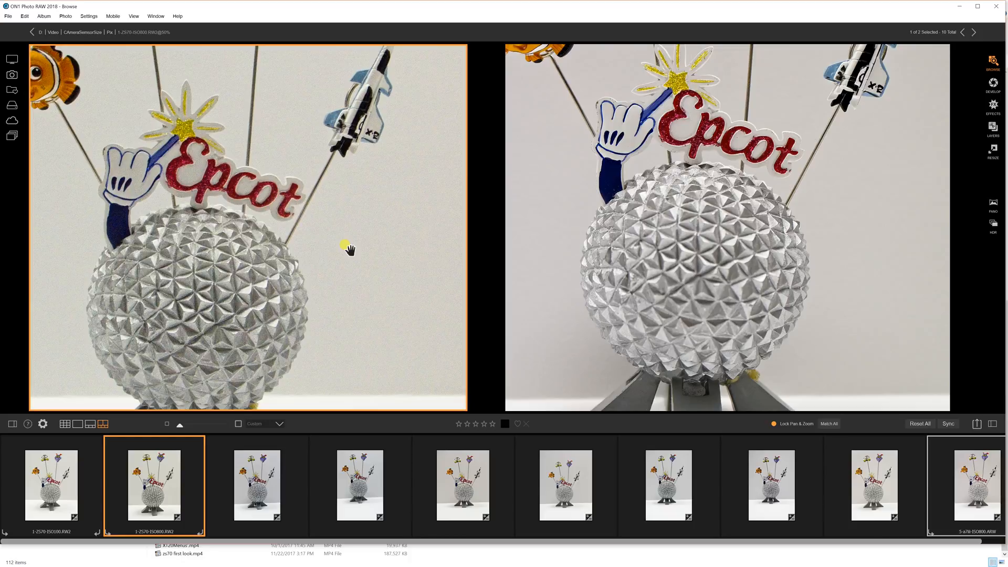
mouse_move(560, 214)
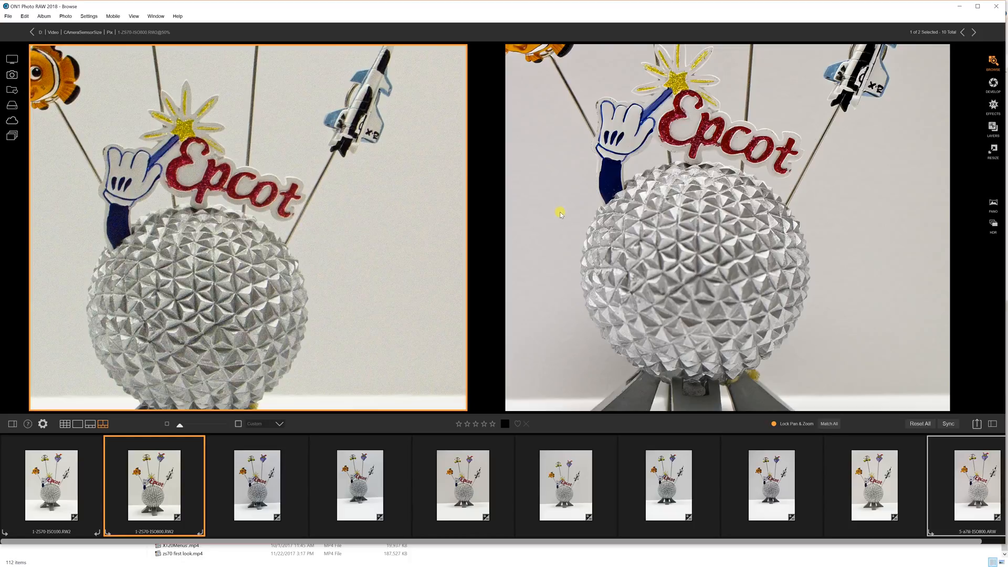